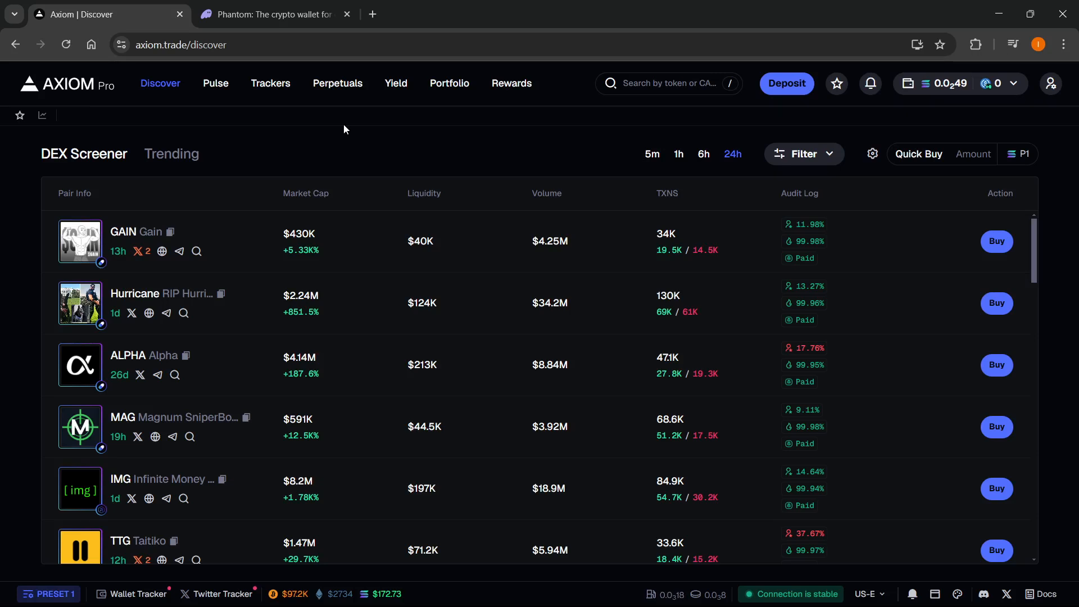
mouse_move(413, 154)
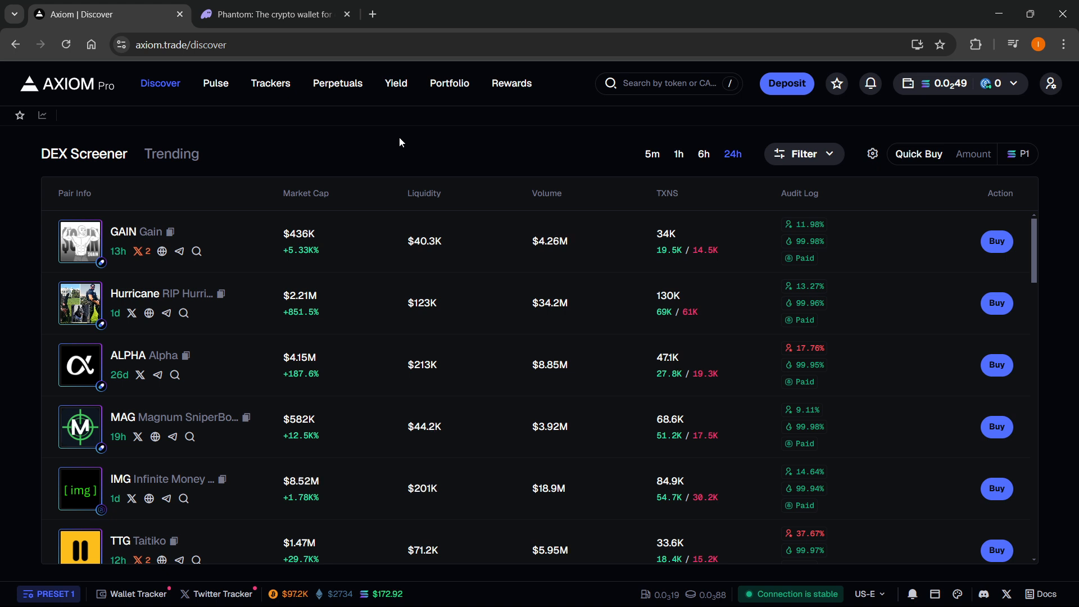
mouse_move(422, 166)
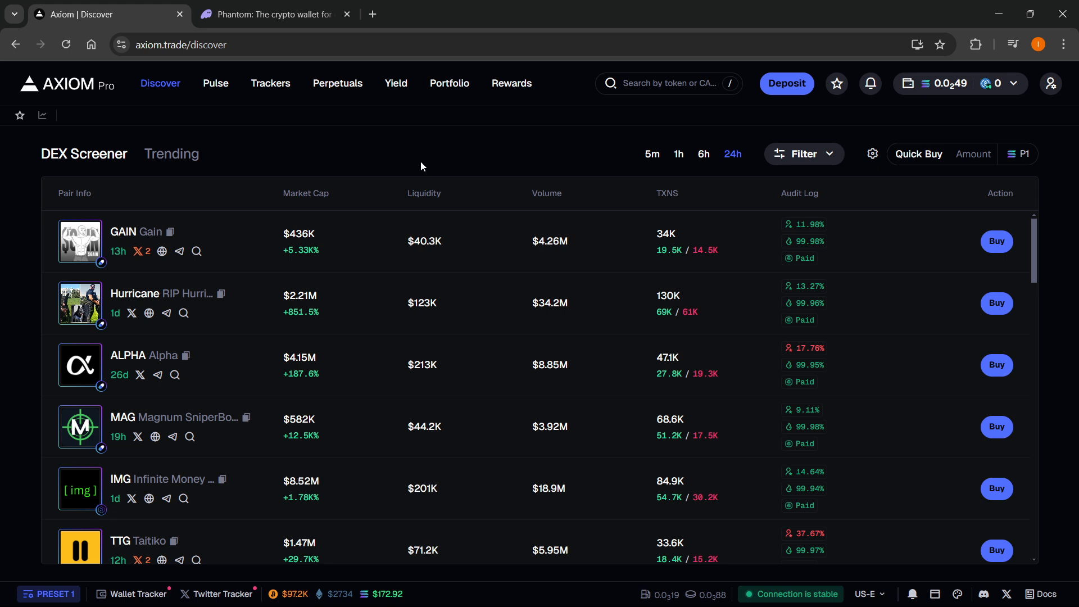
Bring the 'Phantom: The crypto wallet' tab (phantom.com) to the front.
left_click(273, 14)
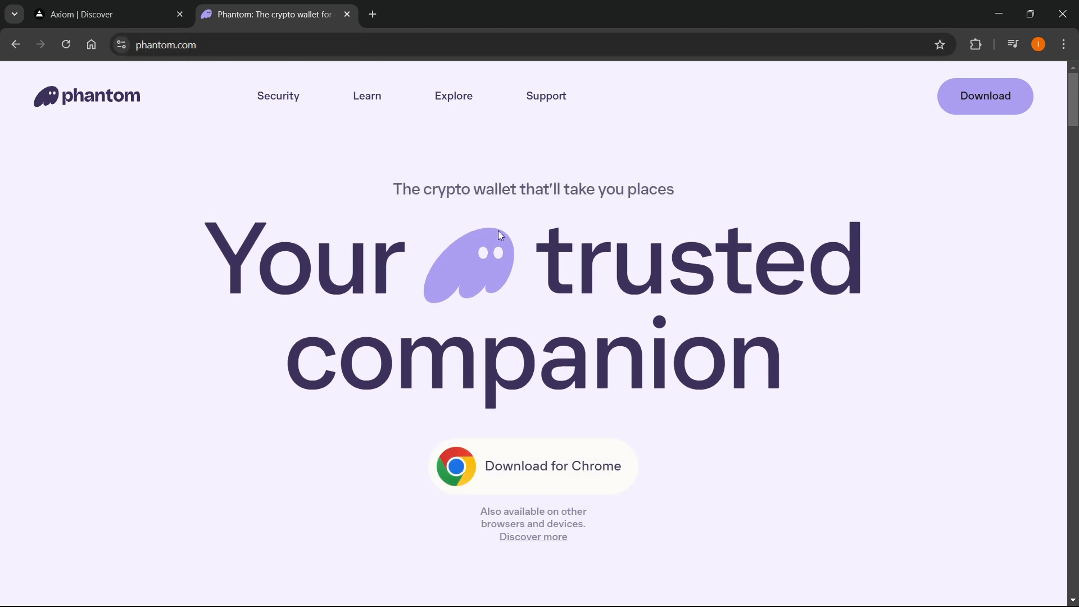
mouse_move(547, 492)
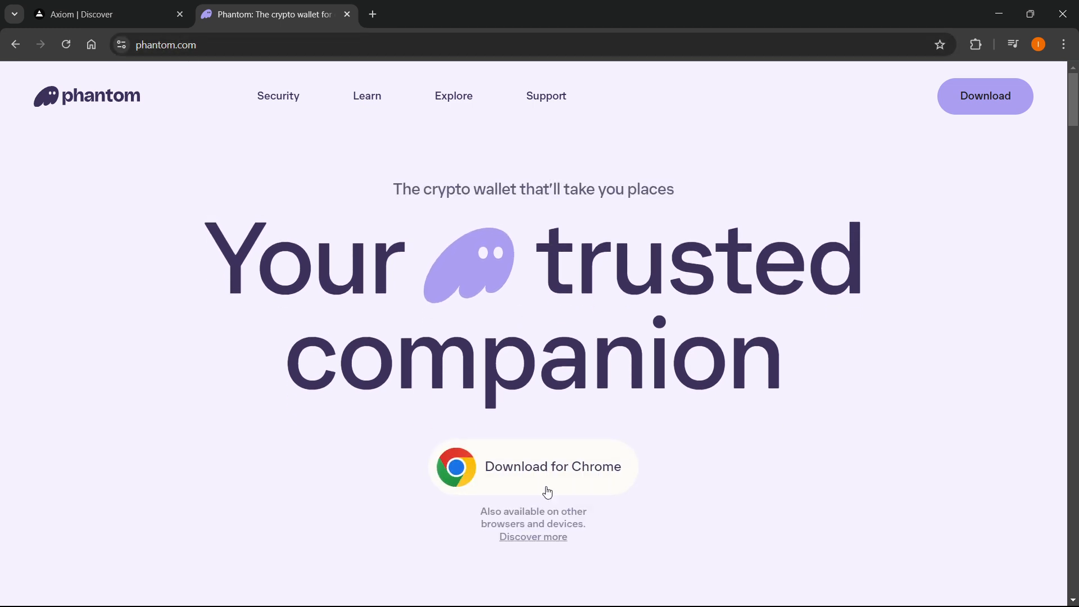
Open Phantom's Chrome Web Store listing via 'Download for Chrome', confirming it's already added.
left_click(533, 466)
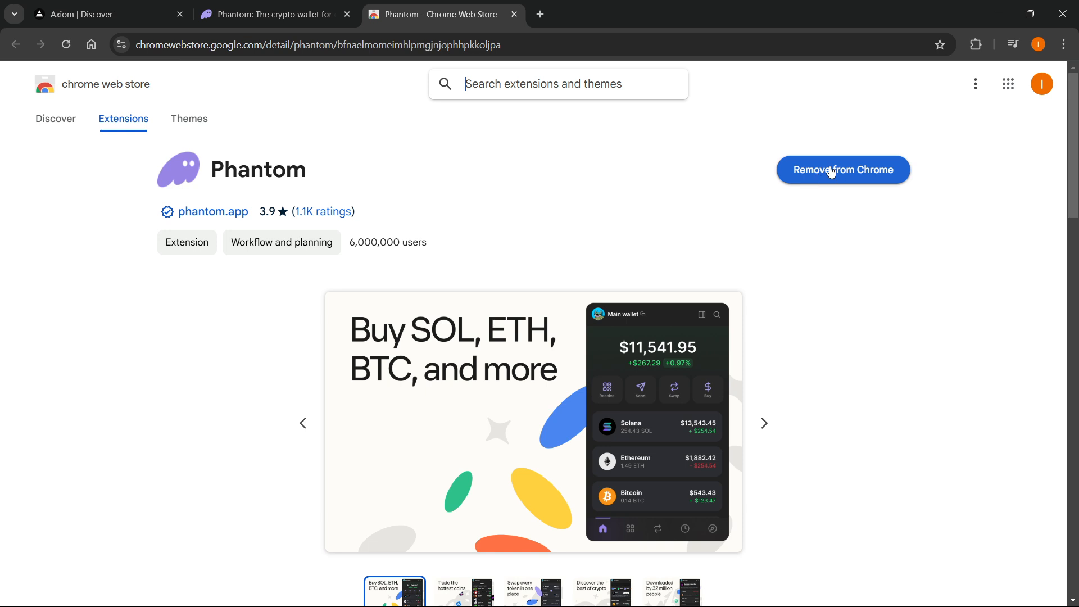
mouse_move(848, 178)
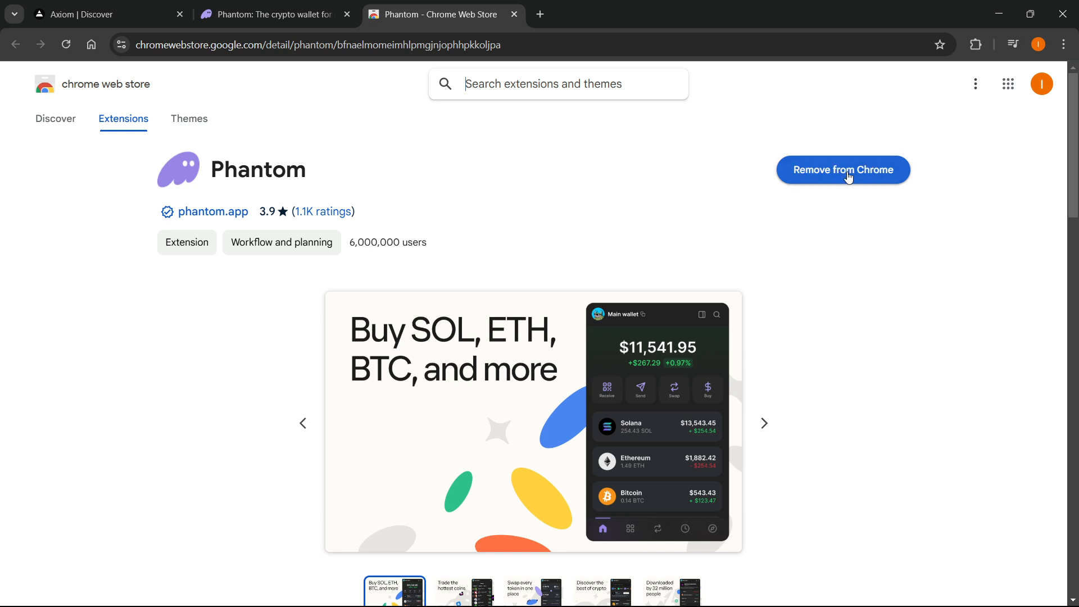
left_click(975, 44)
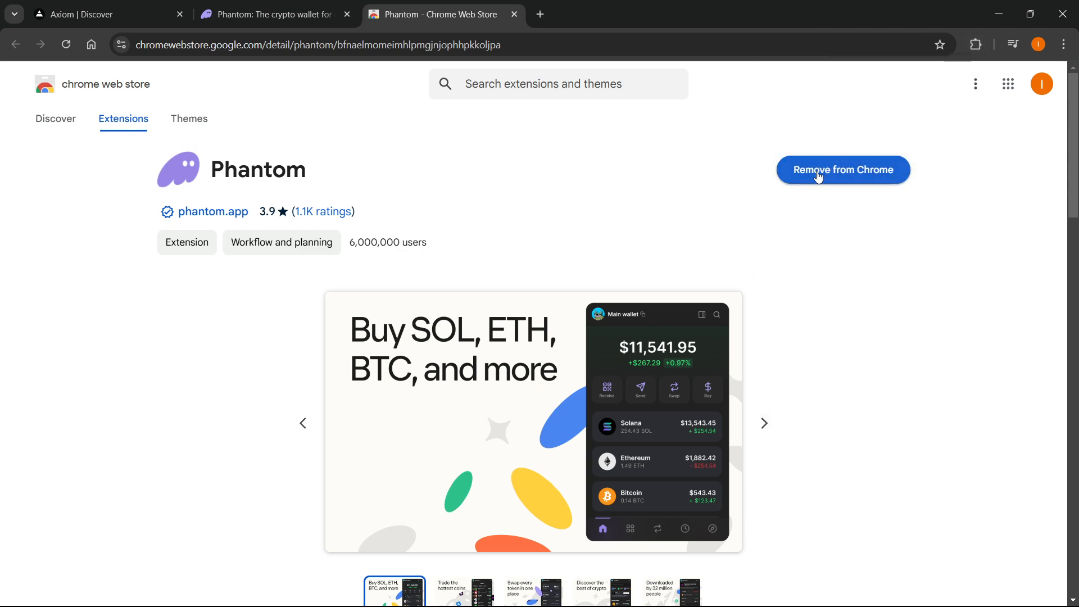
mouse_move(747, 129)
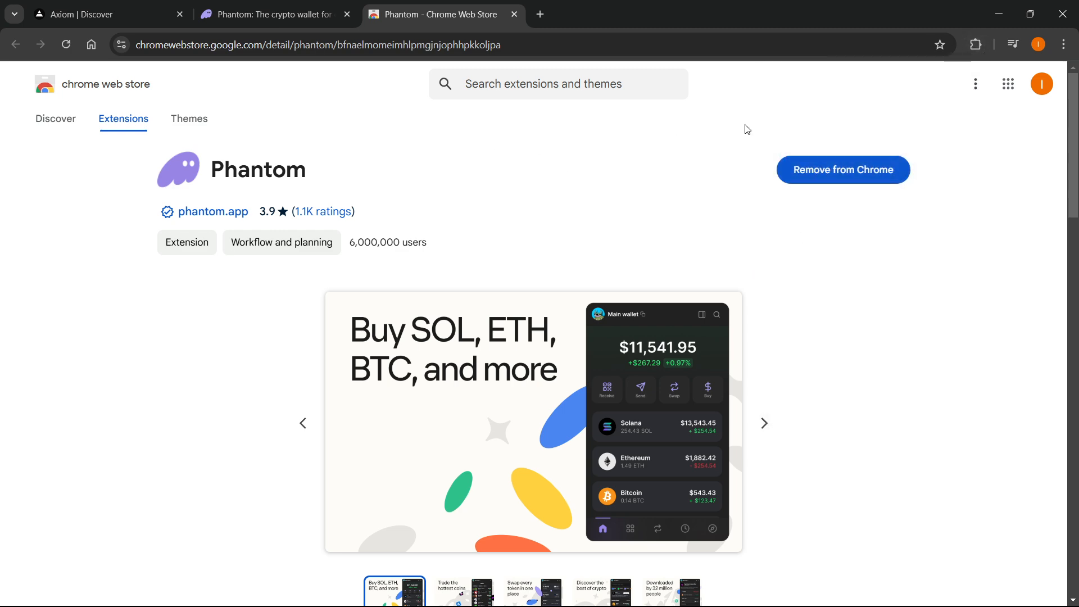
Open the Phantom popup showing Account 1 at $0.00, then close the Web Store tab.
left_click(975, 44)
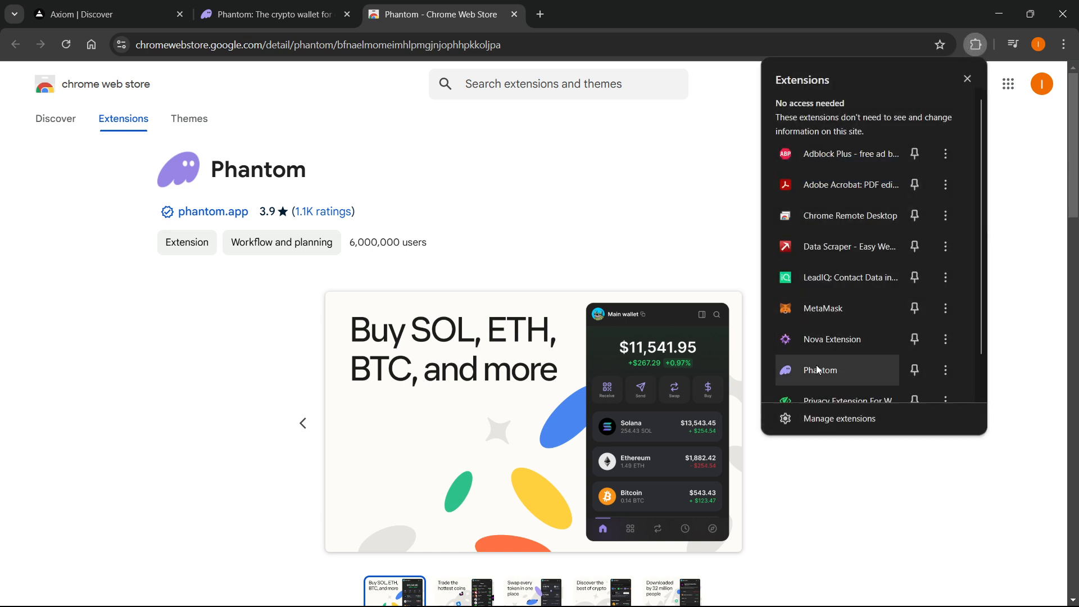
mouse_move(662, 292)
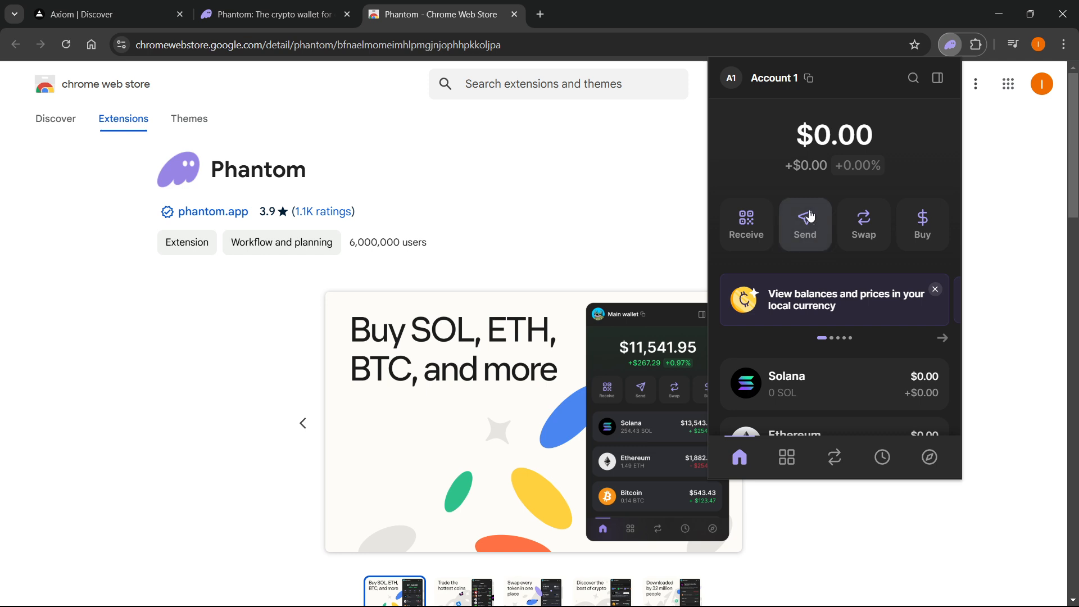
mouse_move(794, 136)
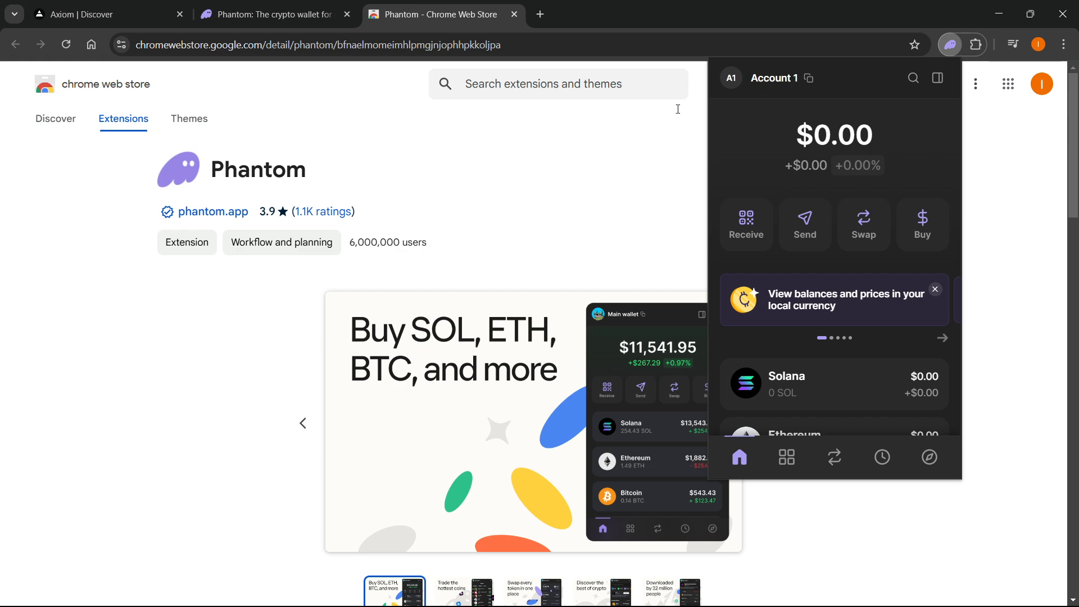
mouse_move(834, 314)
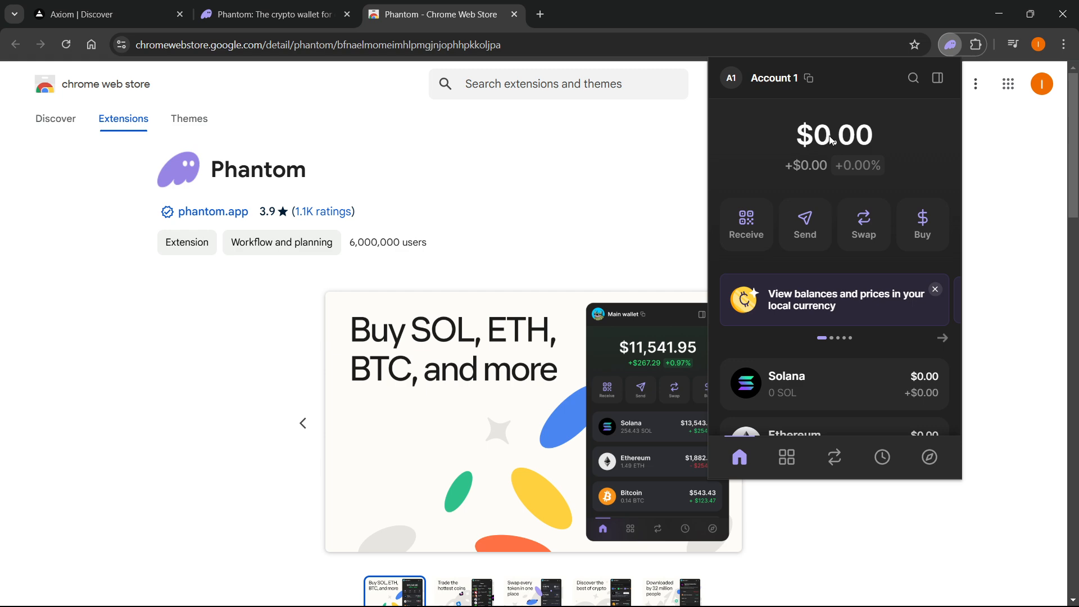
left_click(515, 13)
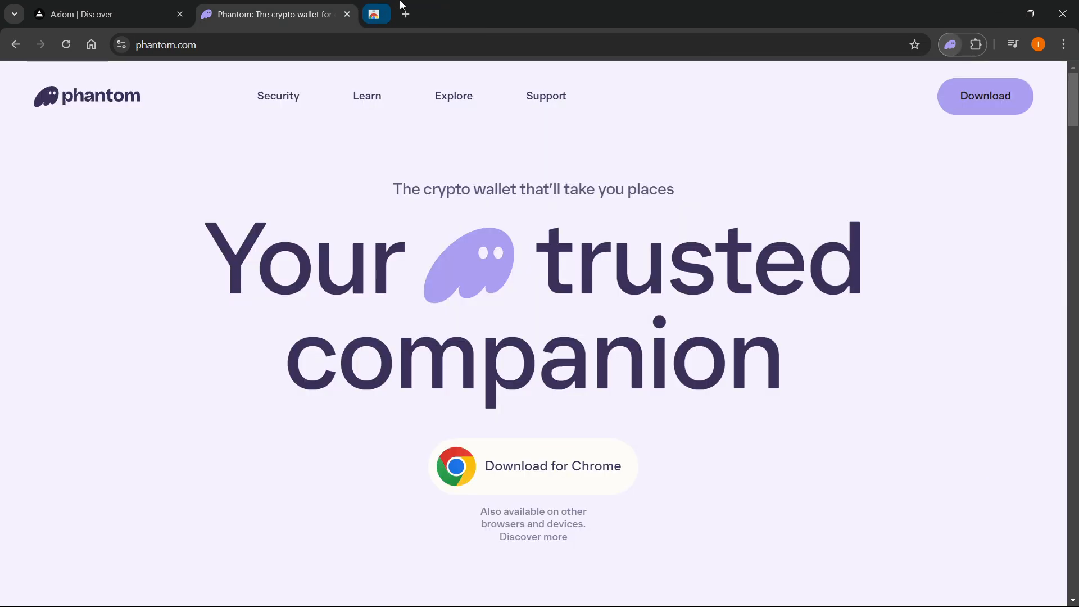
Close the phantom.com tab and open Account and Security from the profile menu.
left_click(347, 15)
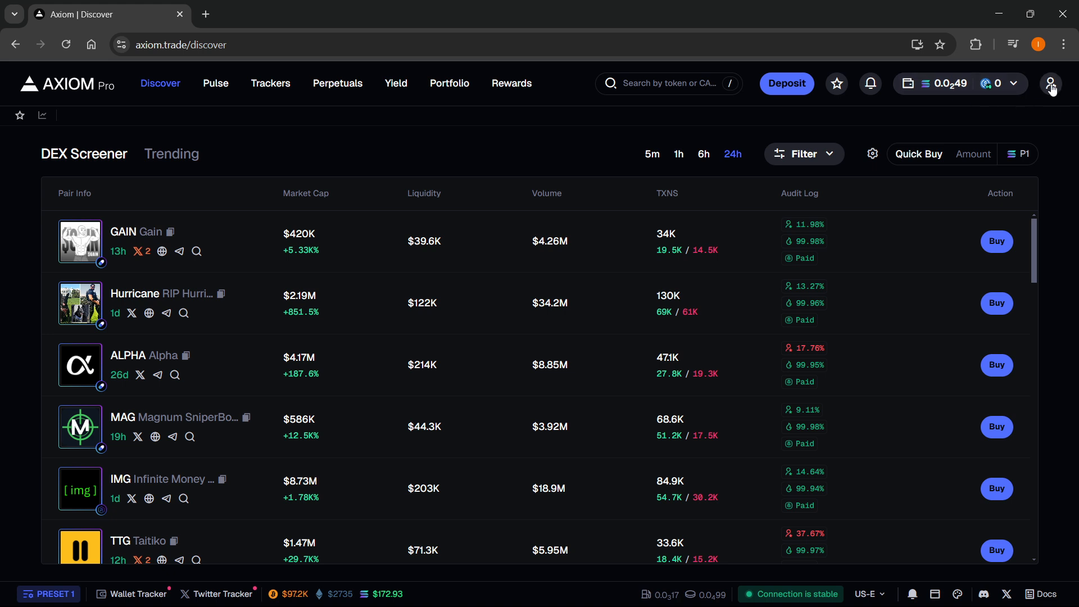
left_click(1052, 83)
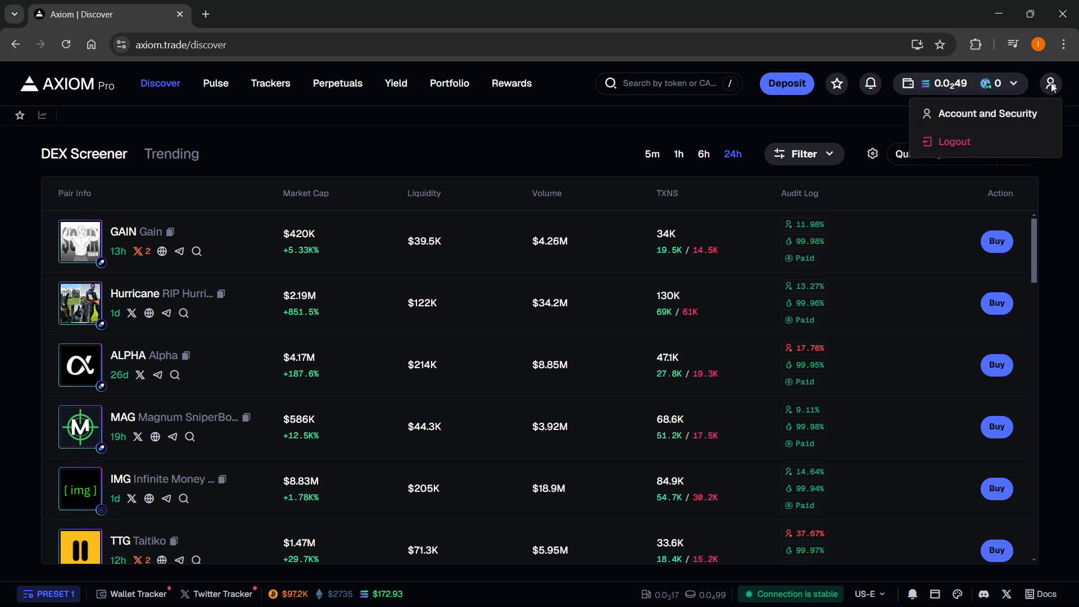
mouse_move(976, 117)
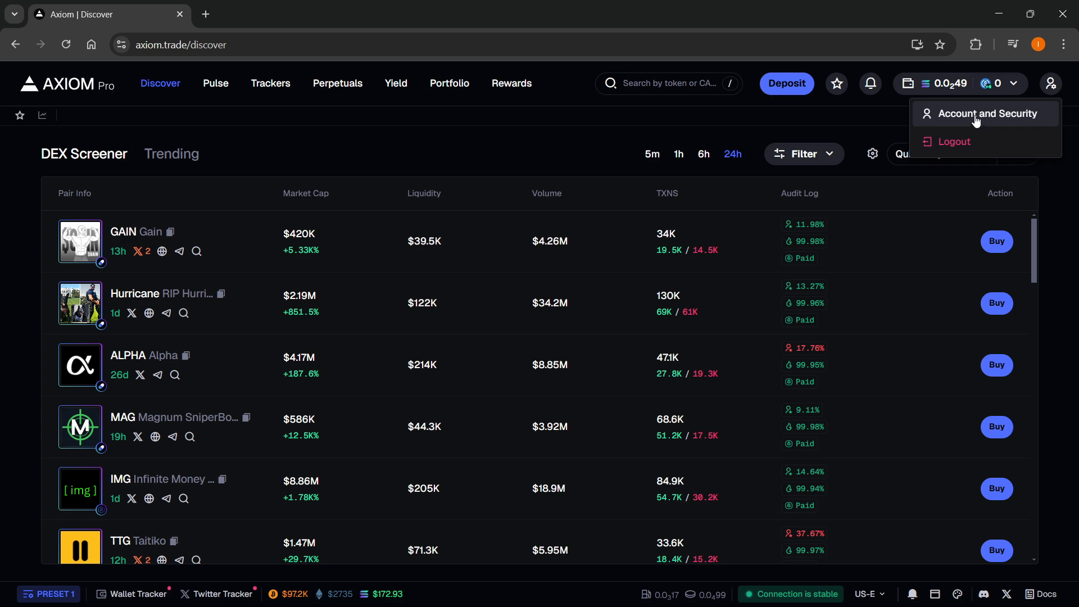
left_click(987, 114)
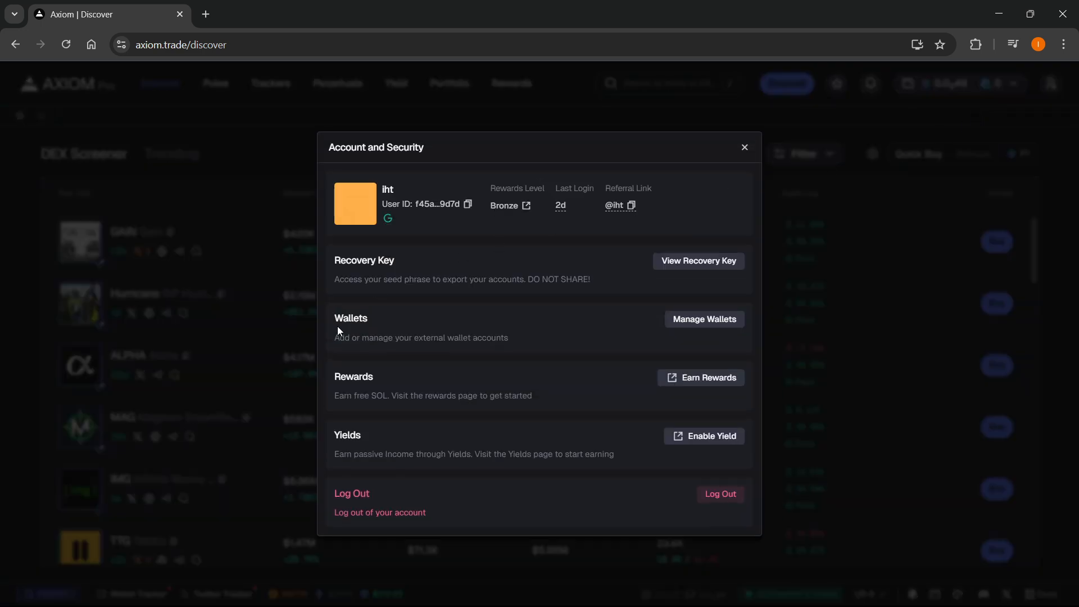
mouse_move(410, 349)
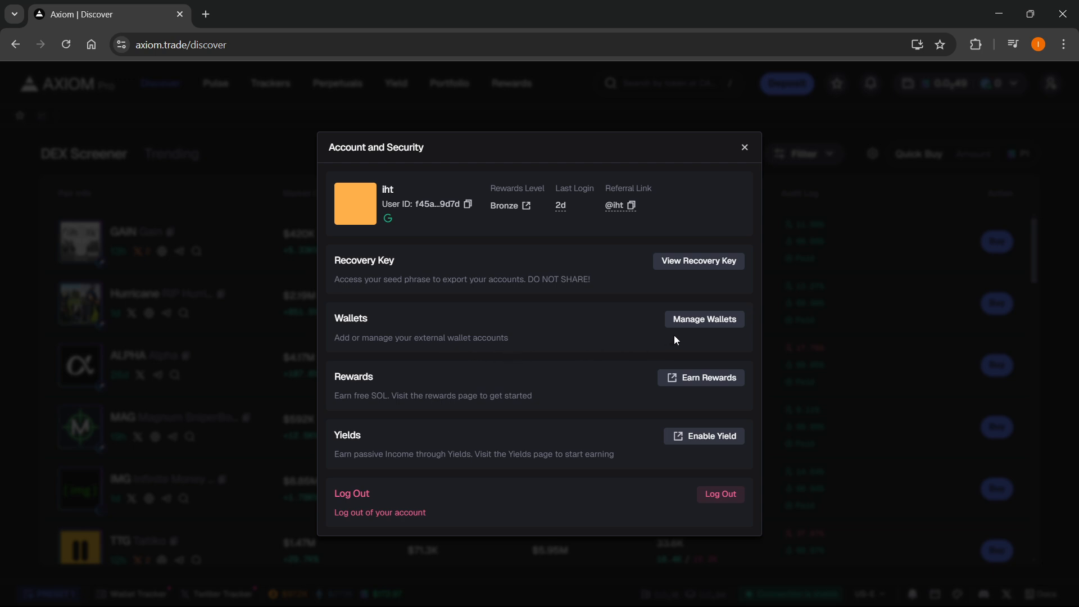
Open Manage Wallets and ready the 'Enter private key' field, with Phantom opened alongside.
left_click(702, 319)
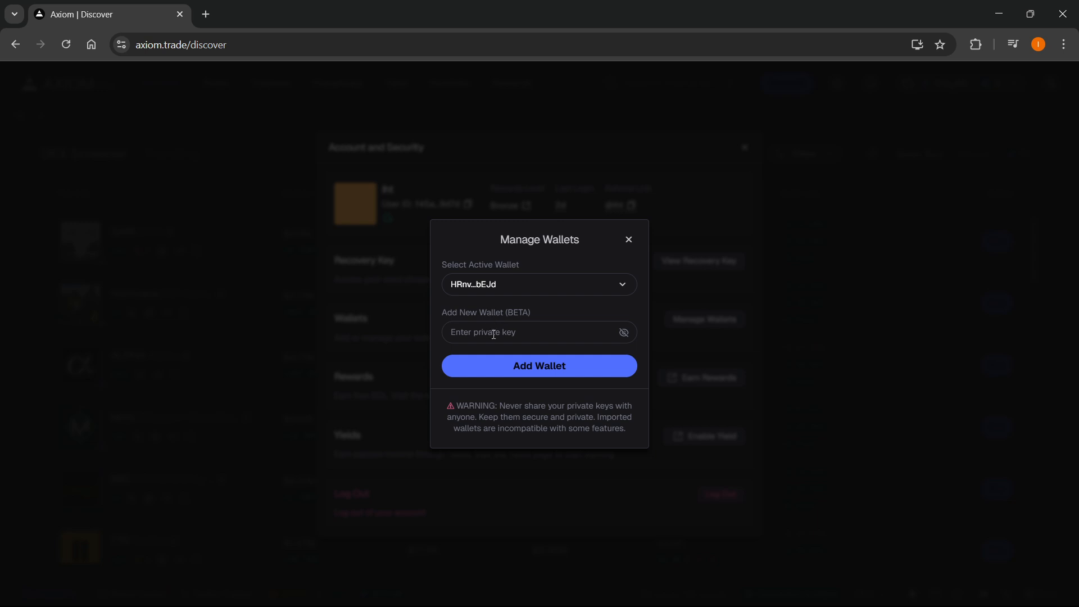
left_click(975, 44)
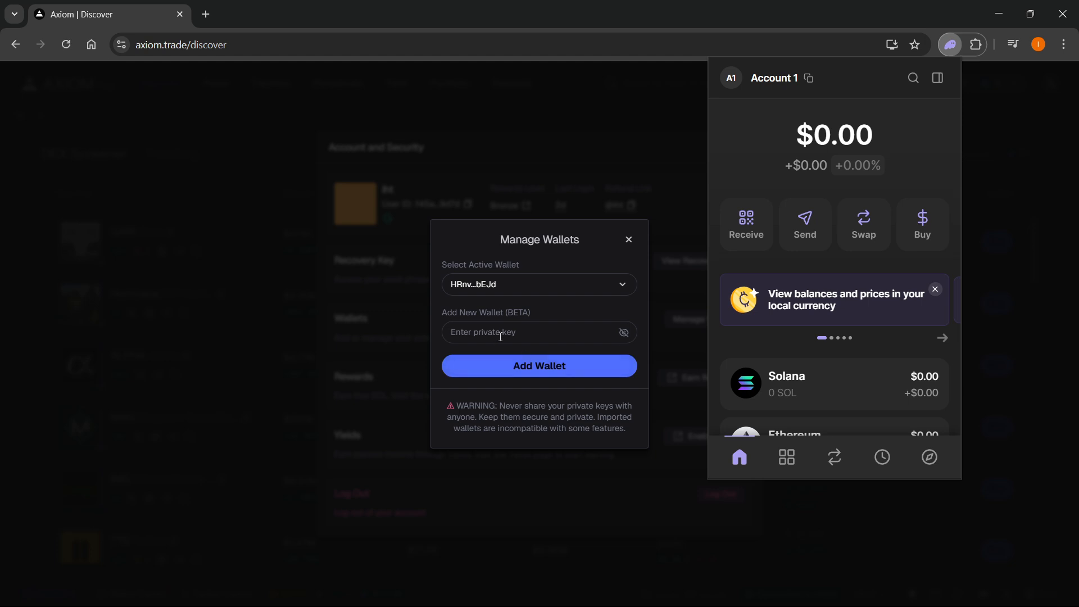
mouse_move(518, 370)
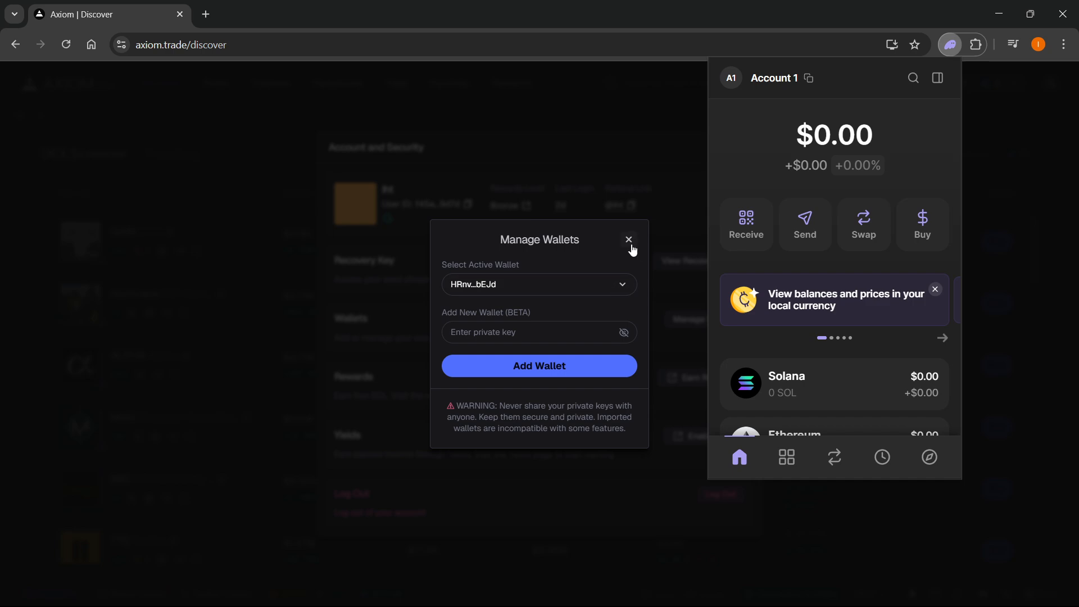
Close the Manage Wallets and Account and Security dialogs without adding a wallet.
left_click(627, 239)
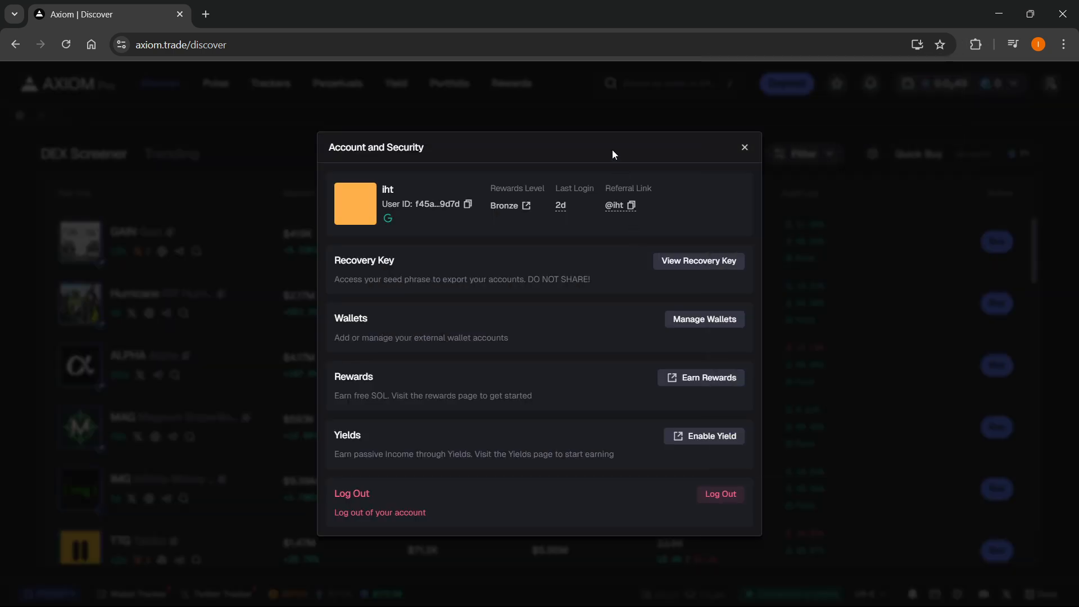
left_click(744, 147)
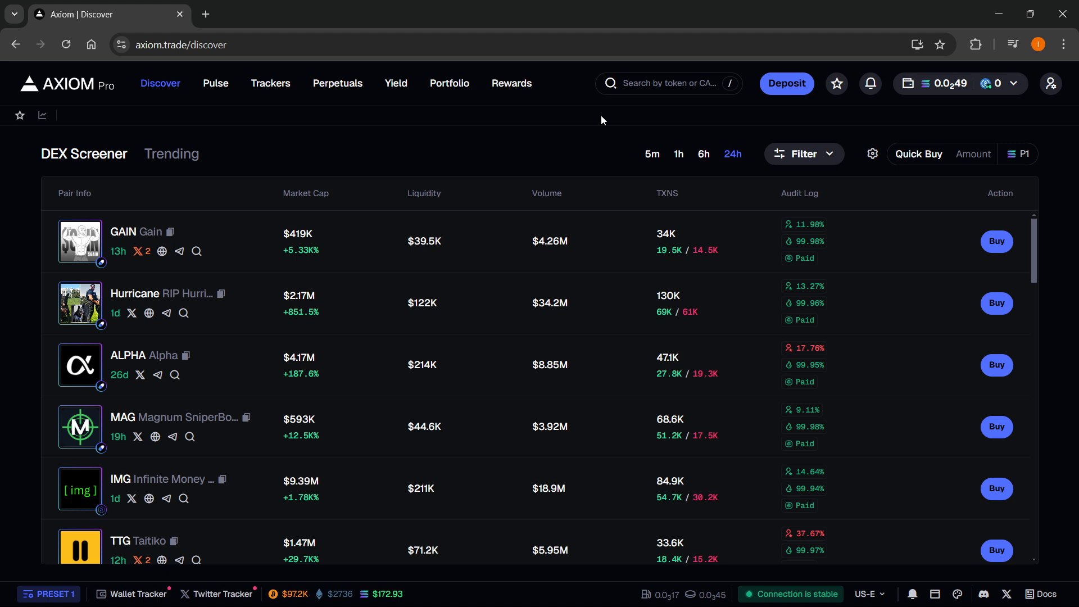